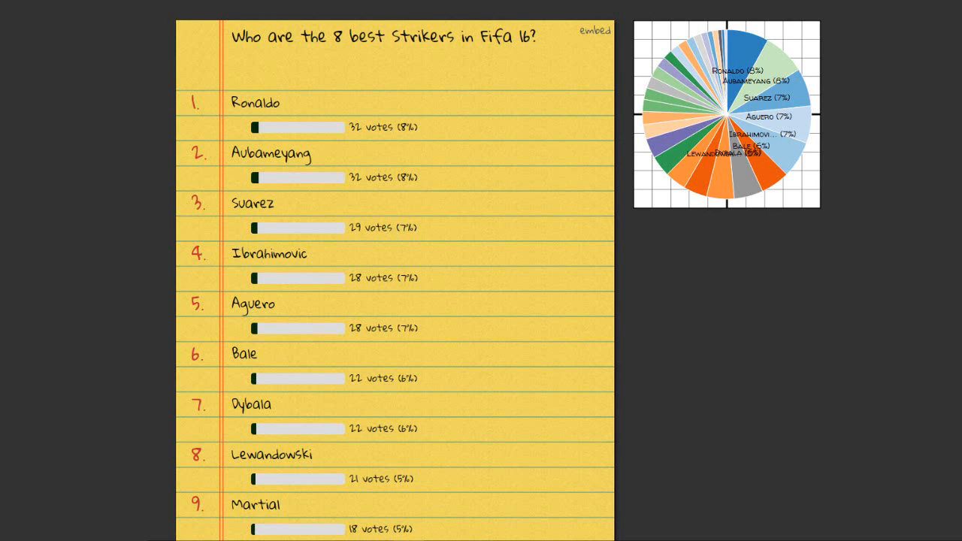
# - Randomize the seeds of the eight strikers and generate the single-elimination bracket with a bronze match
pyautogui.scroll(-3)
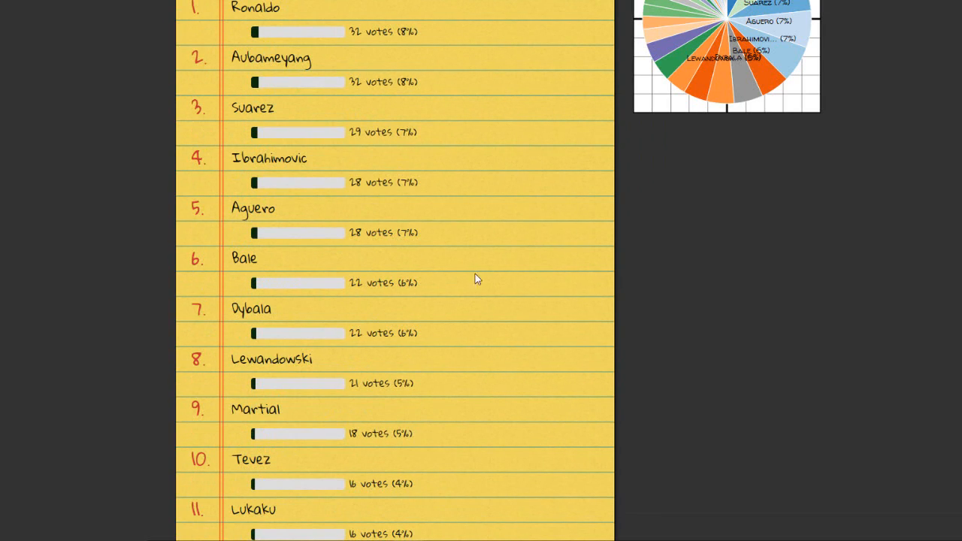
pyautogui.scroll(-3)
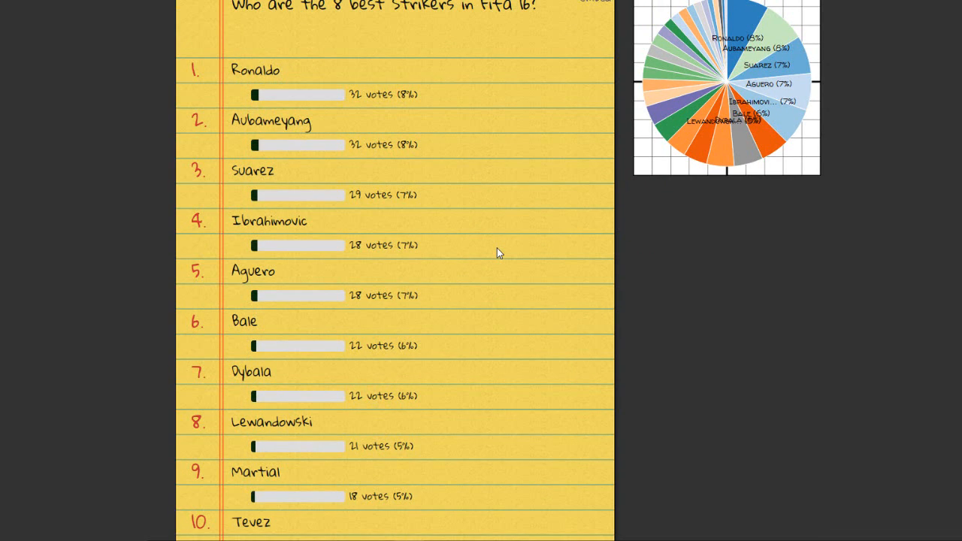
pyautogui.scroll(-3)
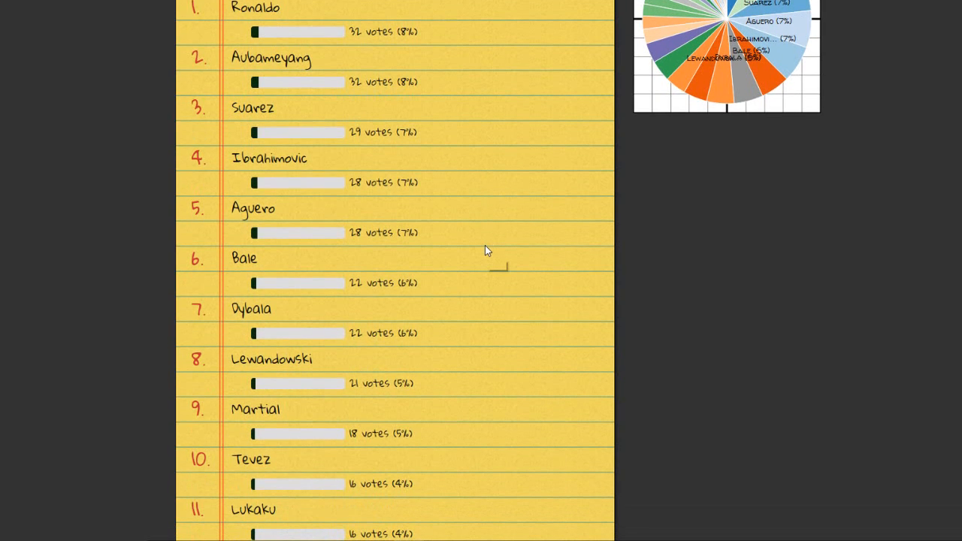
pyautogui.scroll(-3)
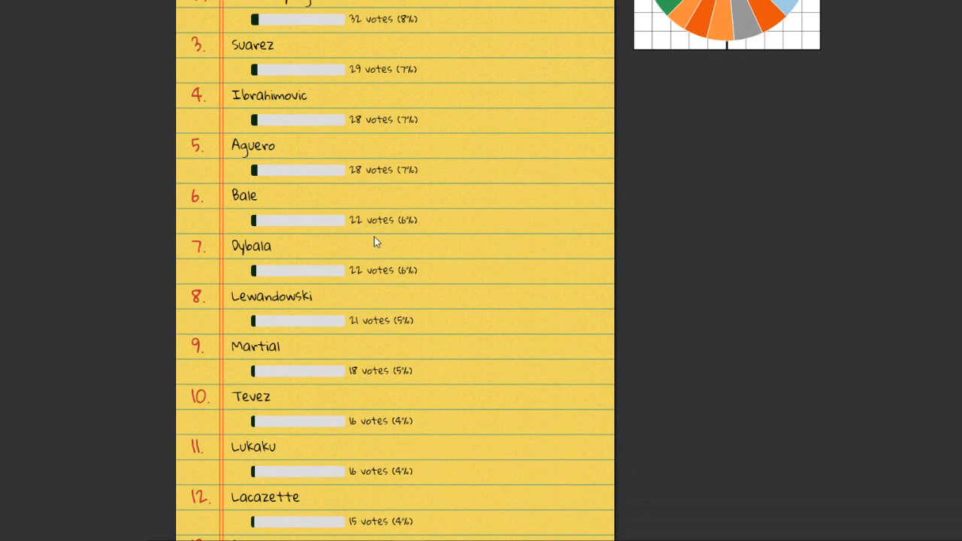
pyautogui.moveTo(376, 239)
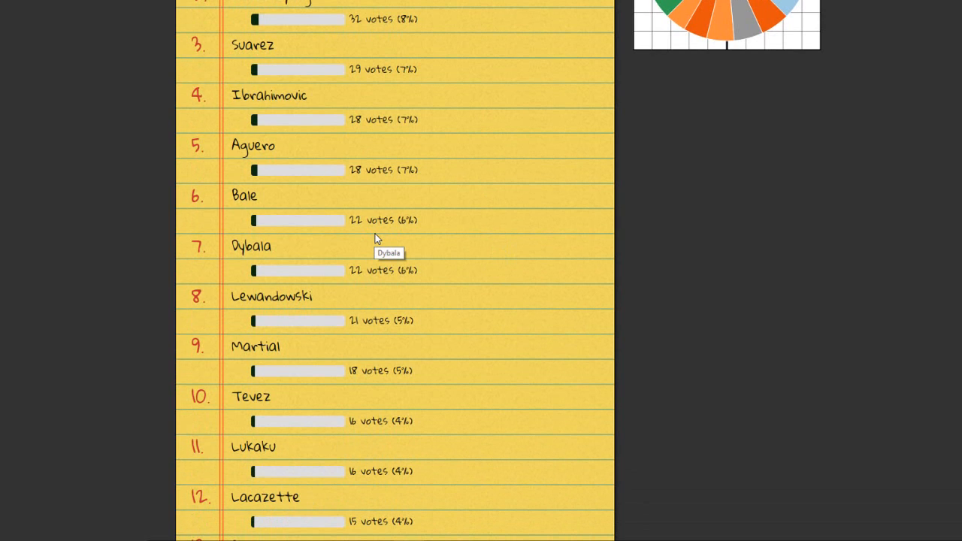
pyautogui.moveTo(403, 326)
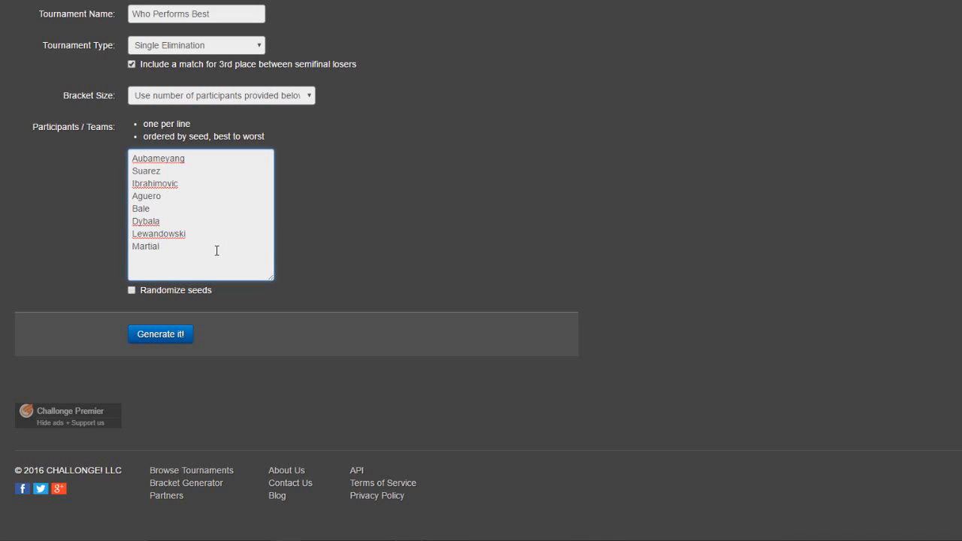
pyautogui.click(132, 290)
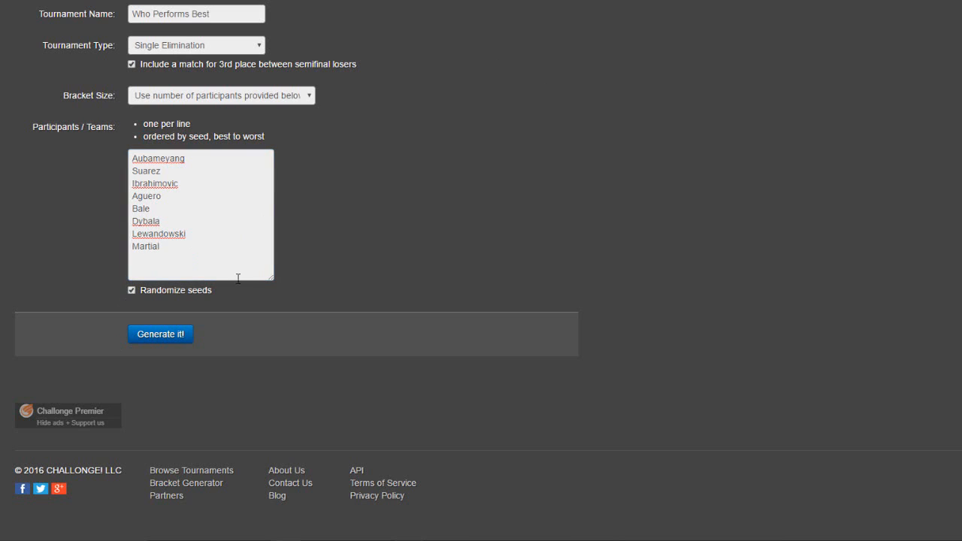
pyautogui.moveTo(365, 241)
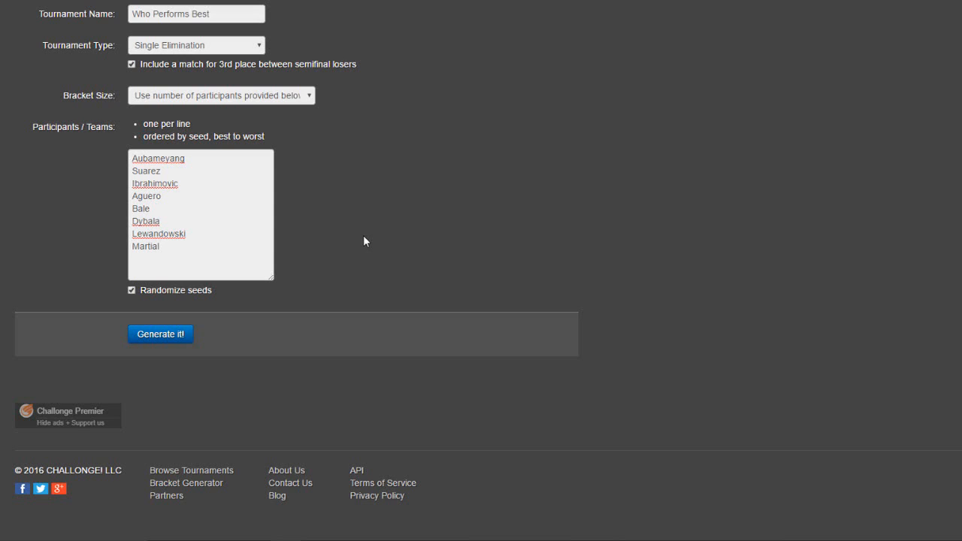
pyautogui.click(160, 334)
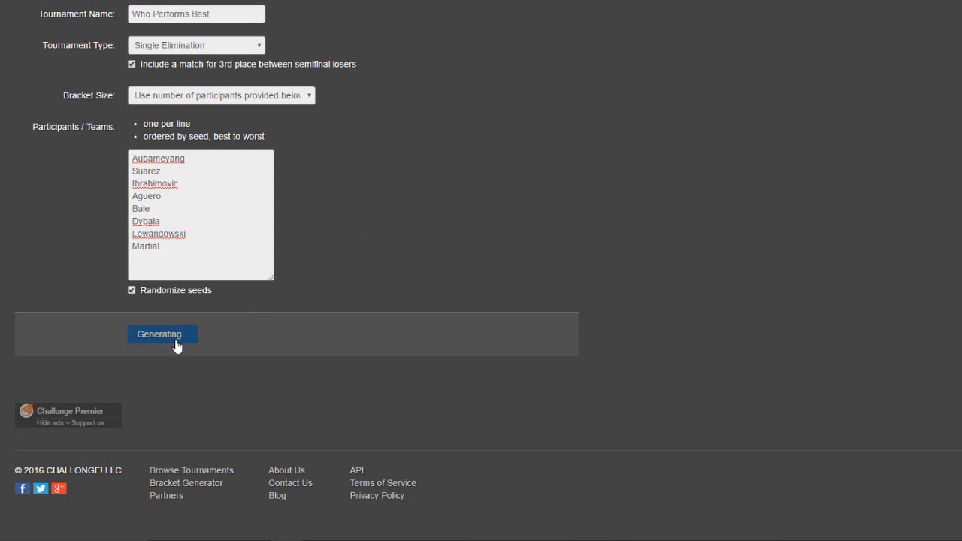
pyautogui.click(162, 333)
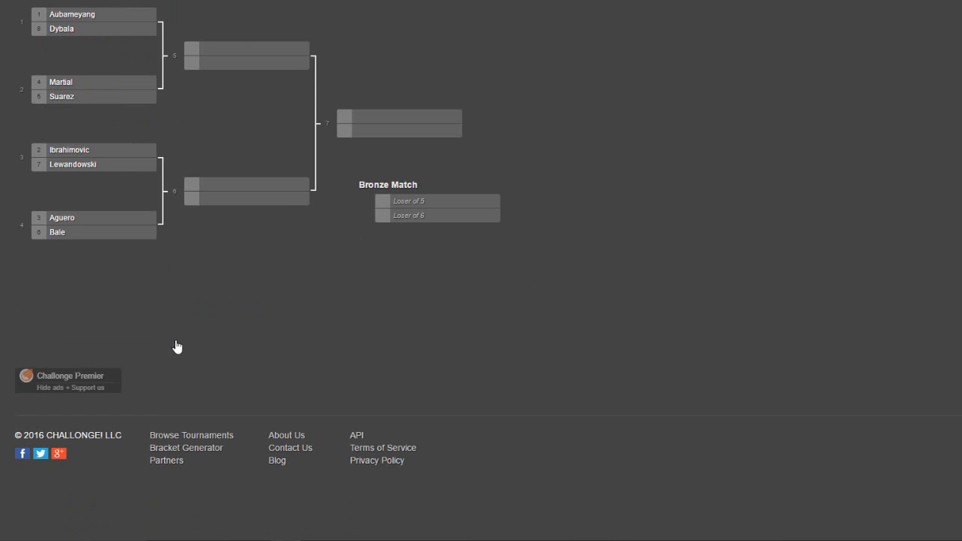